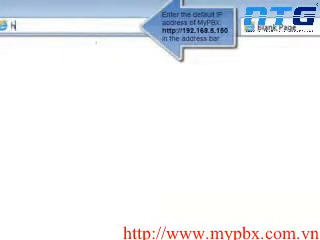
text(http://)
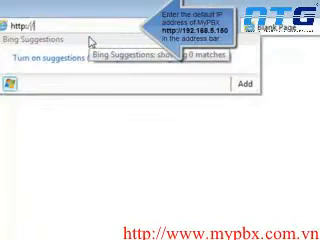
text(1)
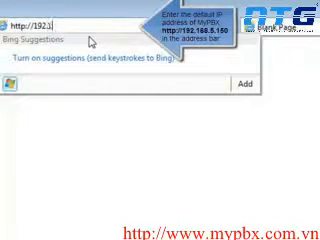
text(92.168.5)
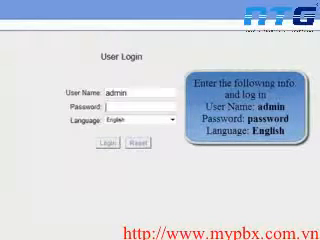
text(password)
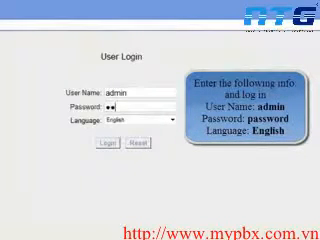
text(password)
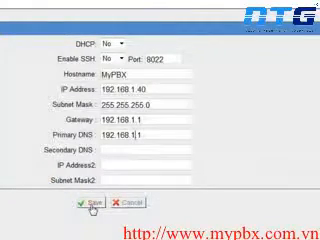
Save LAN settings: IP 192.168.1.40, gateway and primary DNS 192.168.1.1.
click(90, 202)
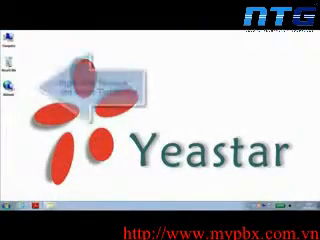
Launch Internet Explorer from the desktop to a blank page.
right_click(90, 90)
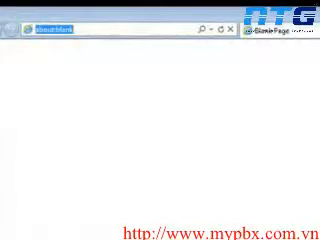
text(http)
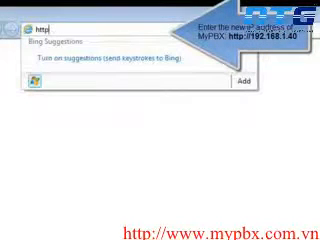
text(://)
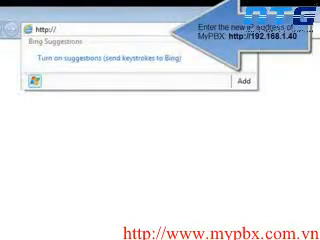
text(192.1)
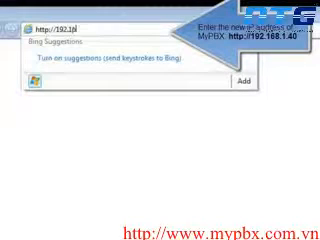
text(192.168.1.1)
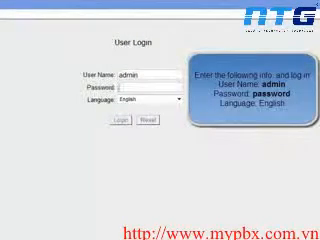
text(password)
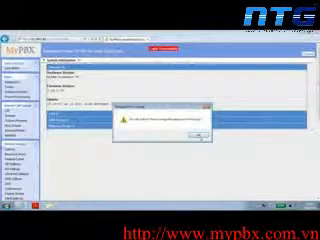
click(213, 135)
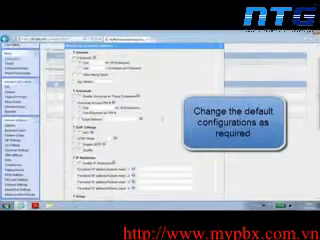
Scroll the extension's general options down to the SIP, NAT and group settings.
scroll(down, 3)
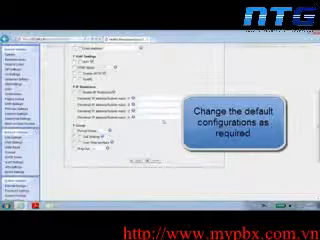